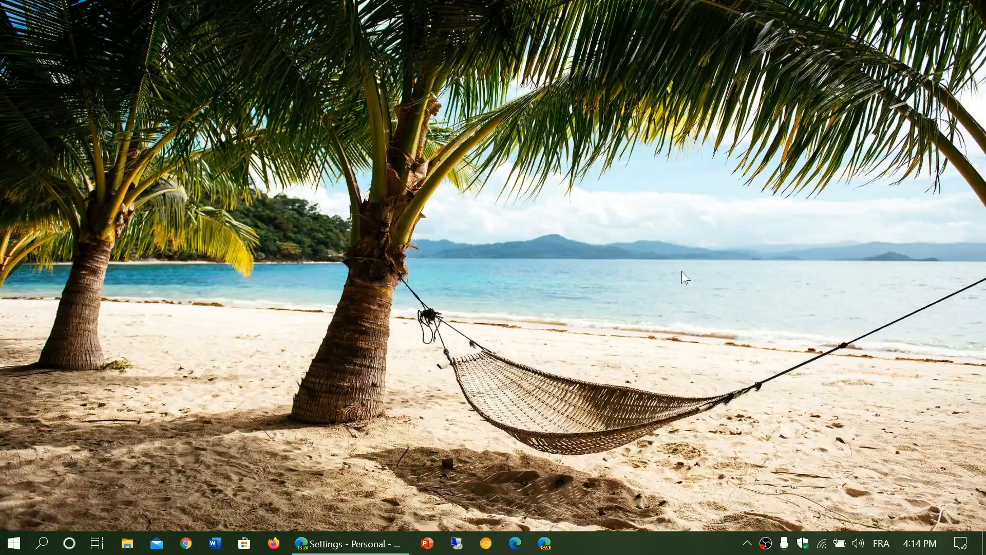
mouse_move(868, 244)
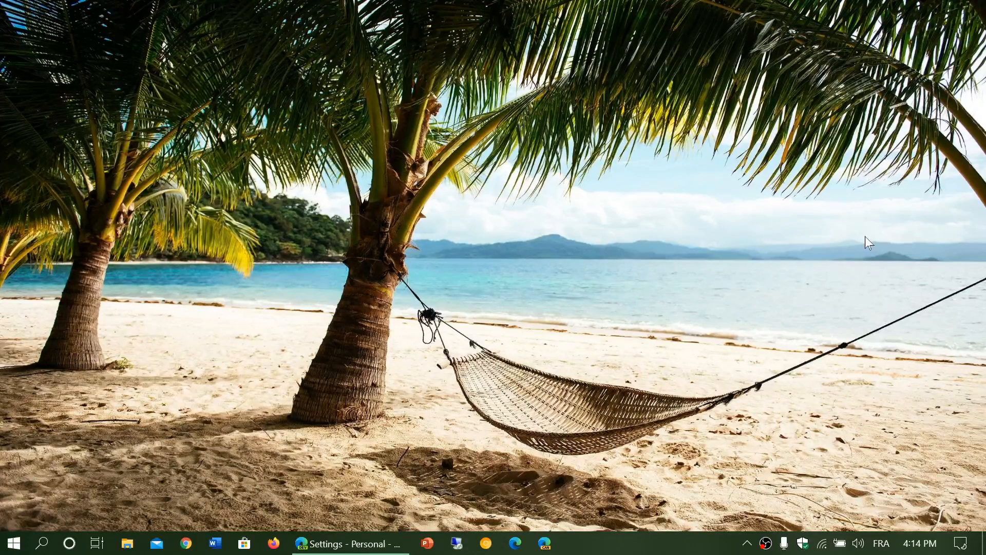
mouse_move(975, 543)
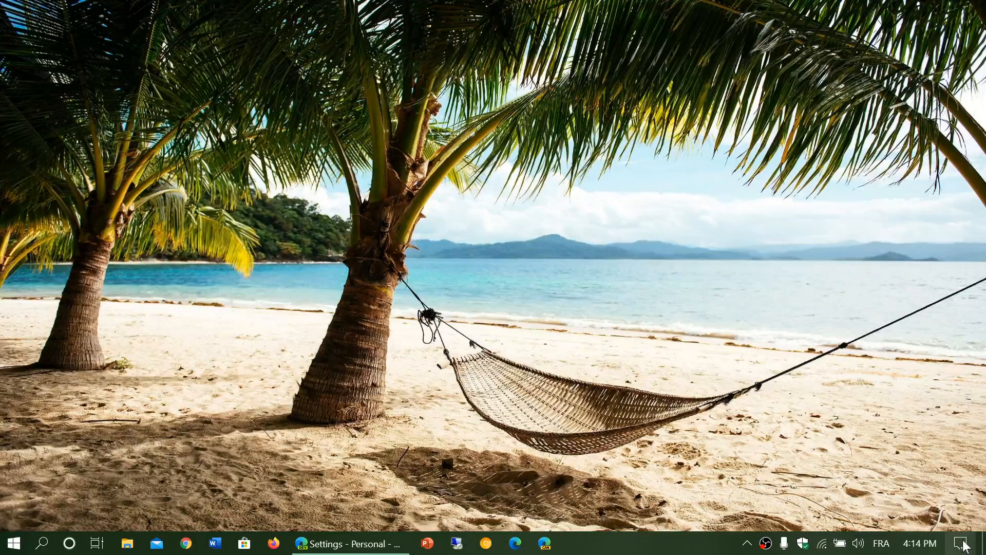
- Go from Action Center to Settings > System > About and view Windows specifications (Feature Experience Pack 120.2202.130.0)
click(960, 542)
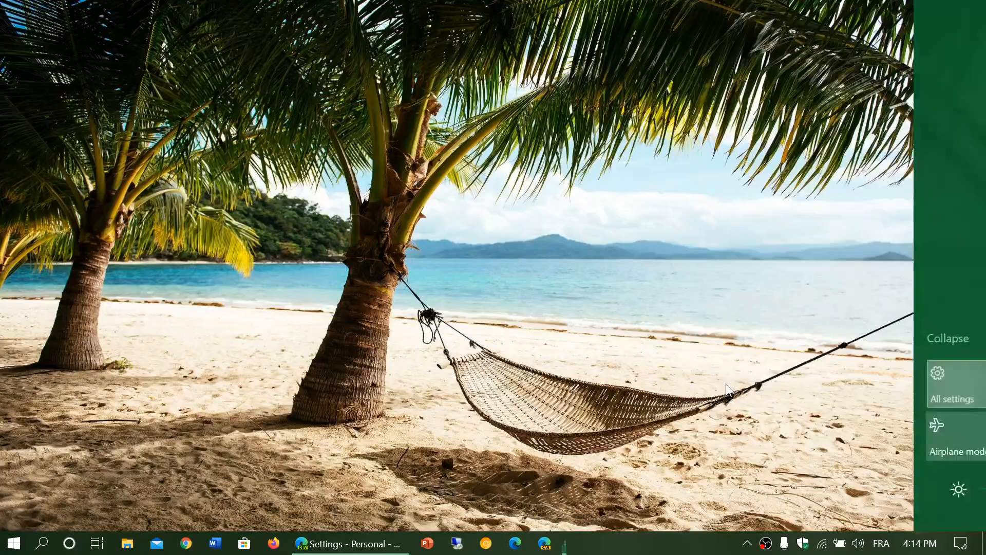
click(955, 385)
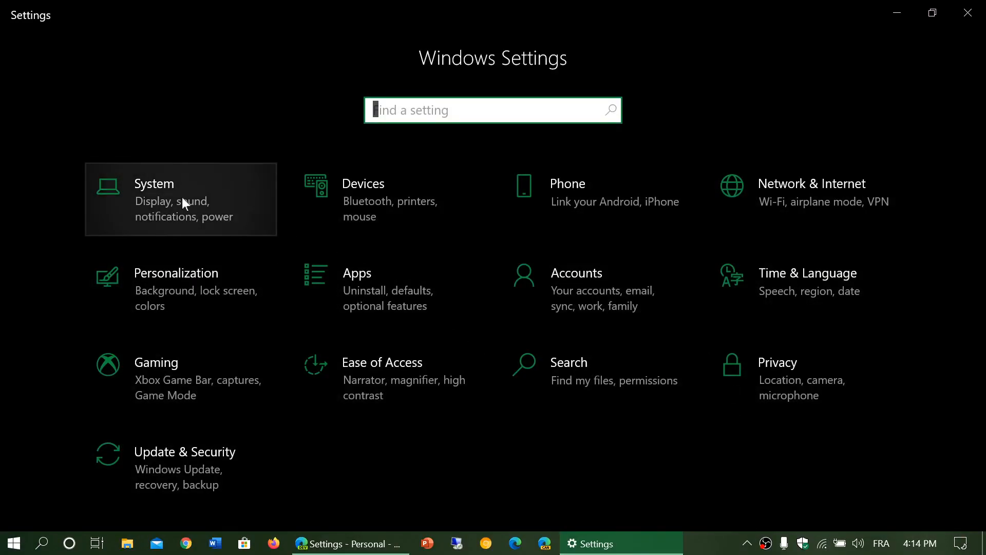
click(180, 199)
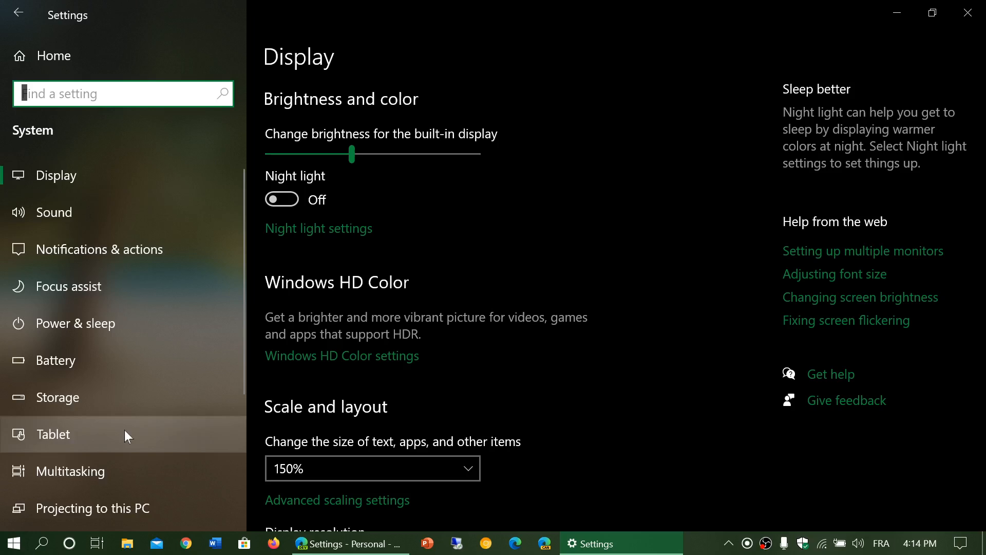
scroll(down, 3)
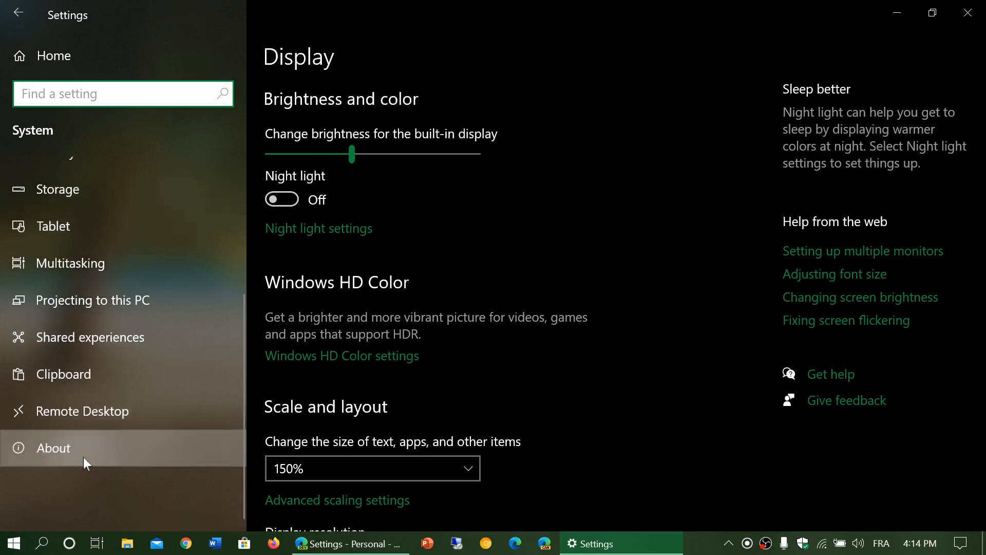
click(53, 447)
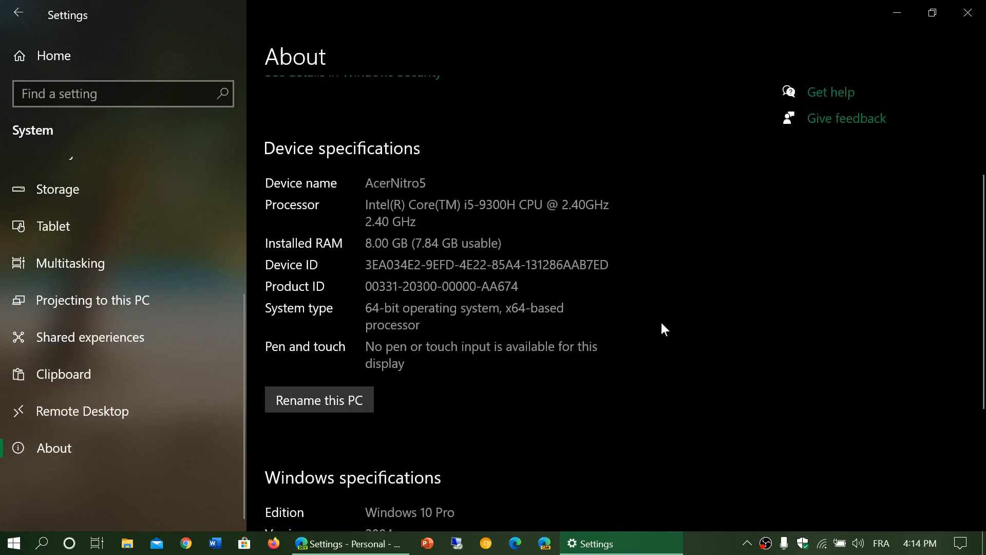
scroll(down, 3)
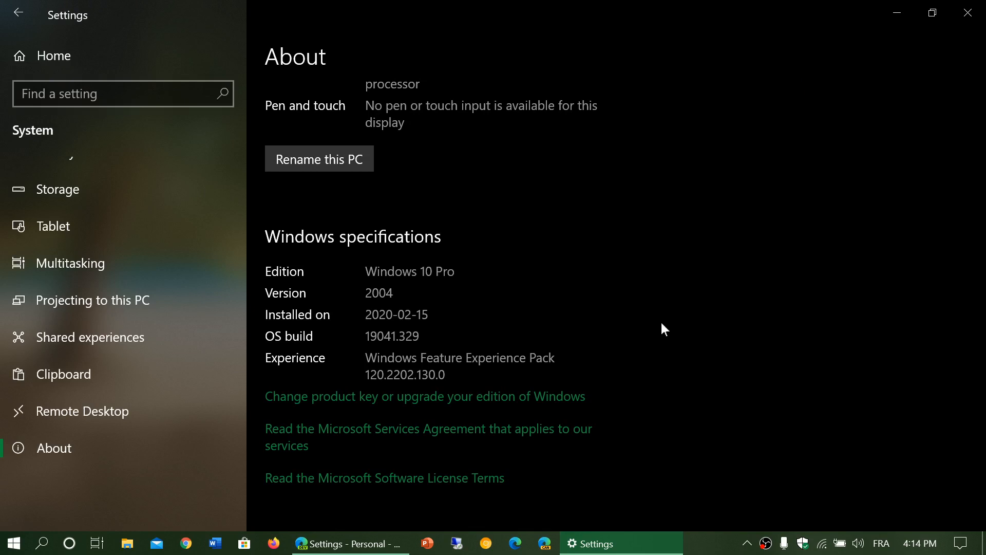
scroll(up, 3)
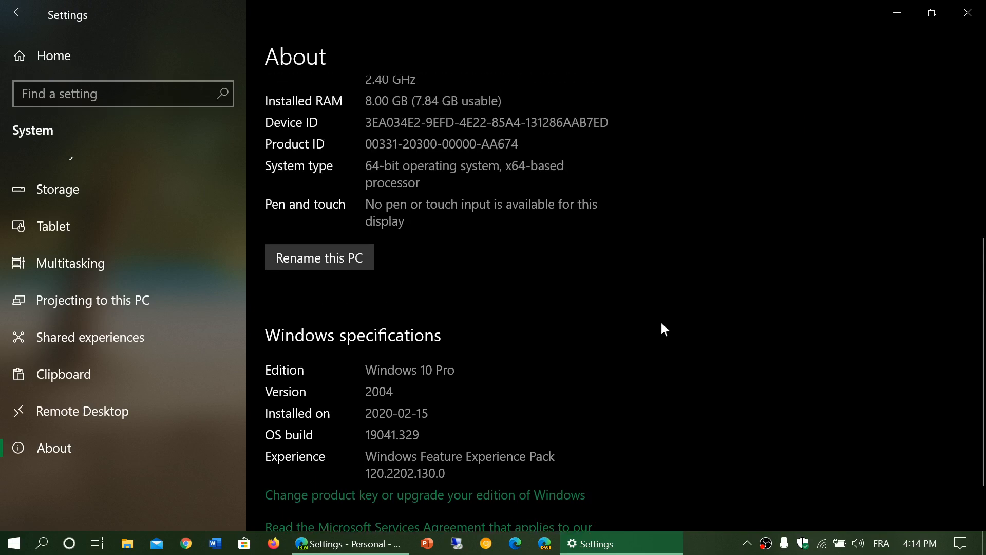
scroll(down, 3)
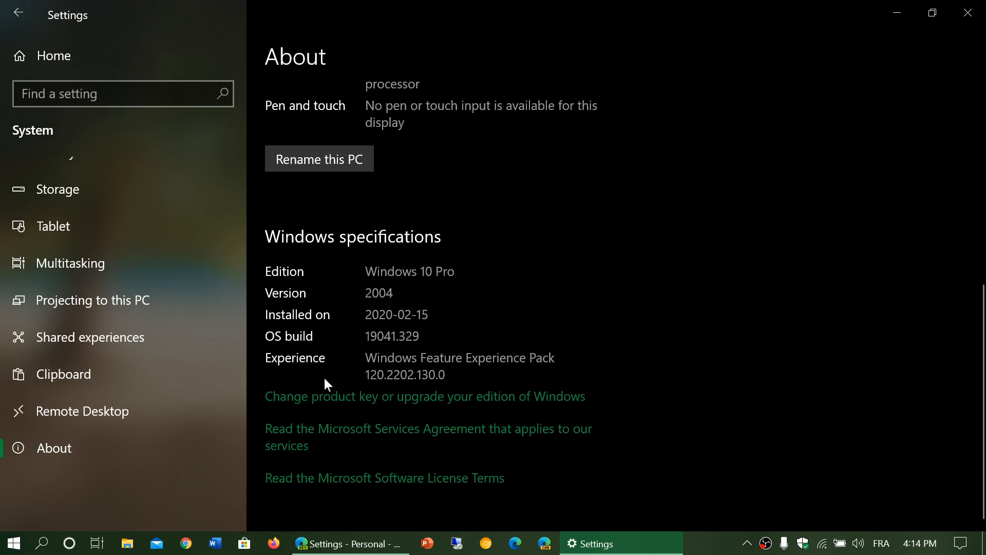
mouse_move(485, 369)
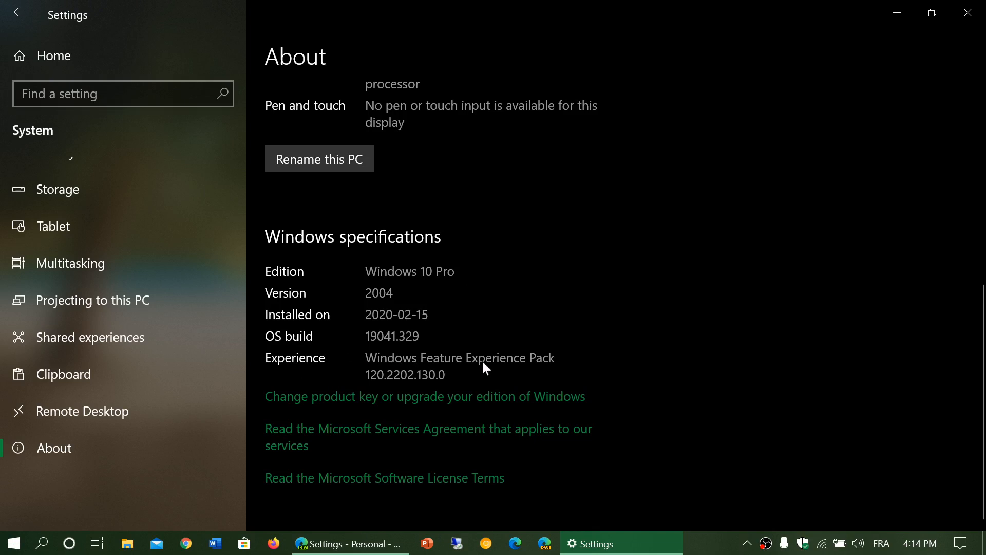
mouse_move(585, 368)
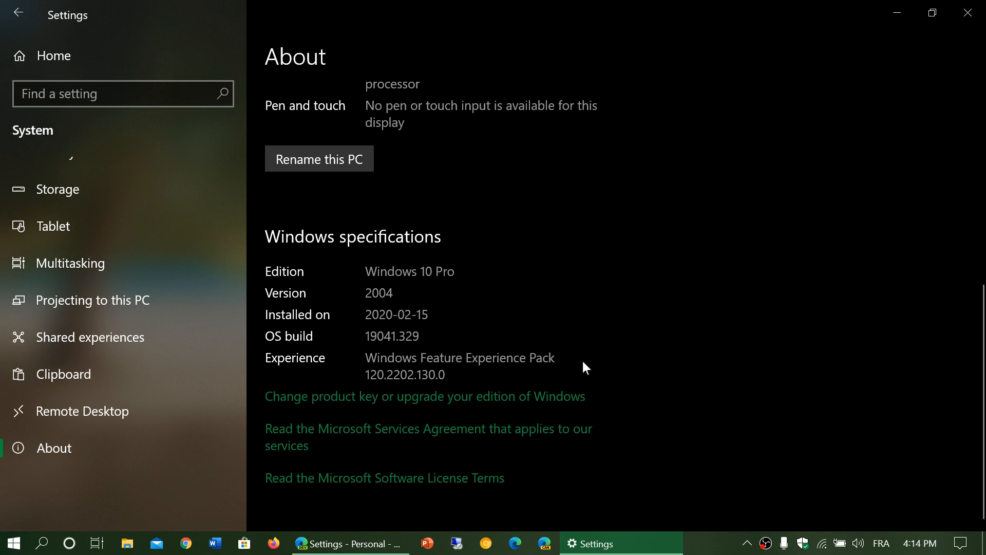
mouse_move(719, 360)
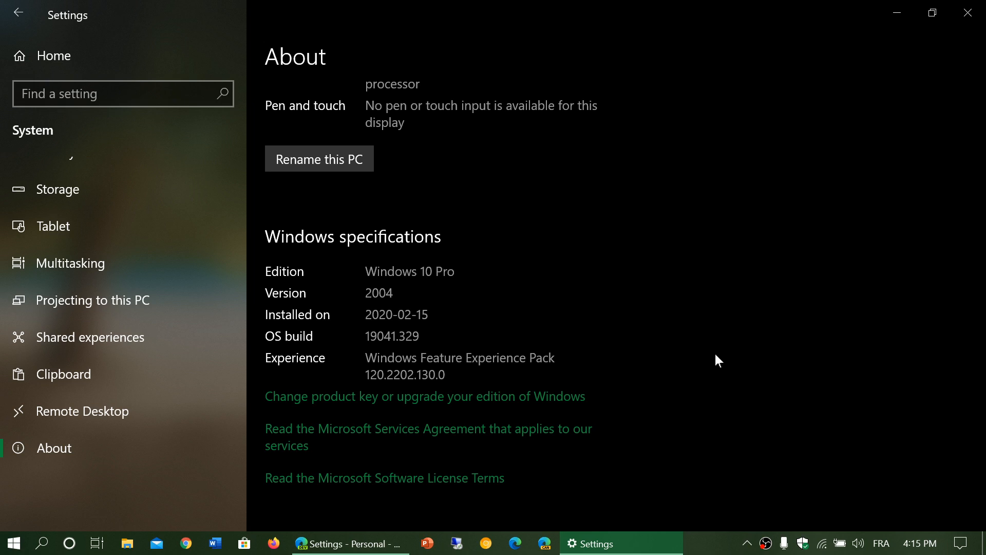
- Open Action Center from the taskbar, showing quick action tiles and no new notifications
click(963, 543)
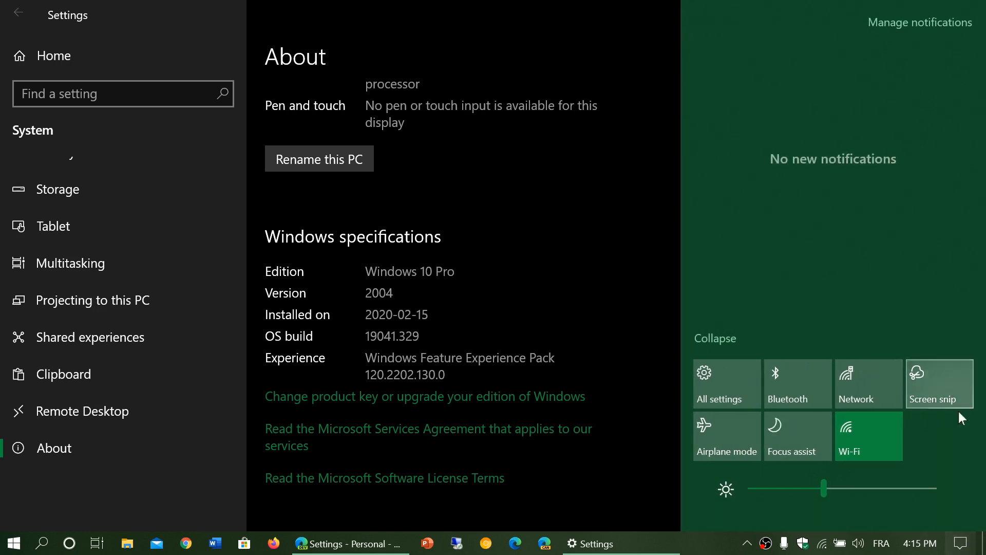
mouse_move(937, 397)
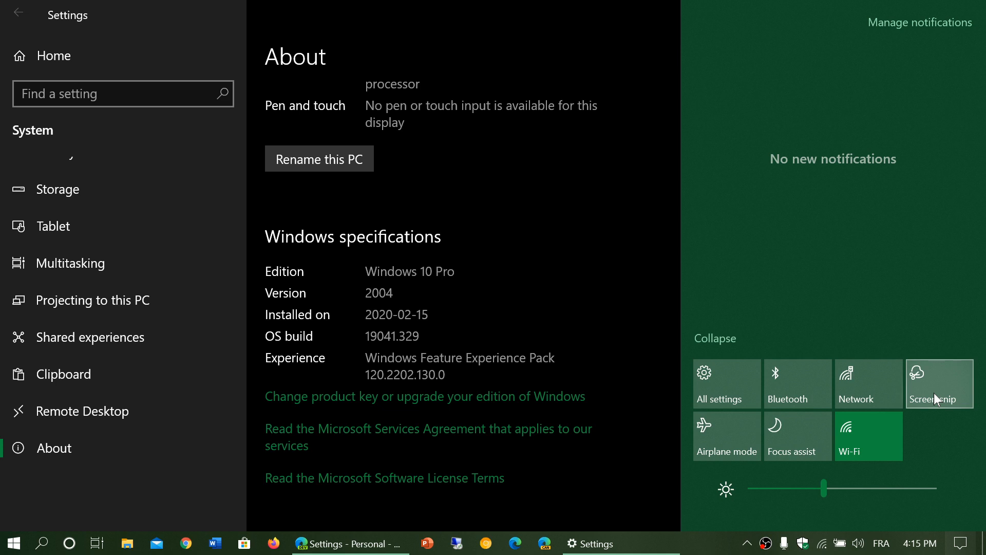
mouse_move(598, 277)
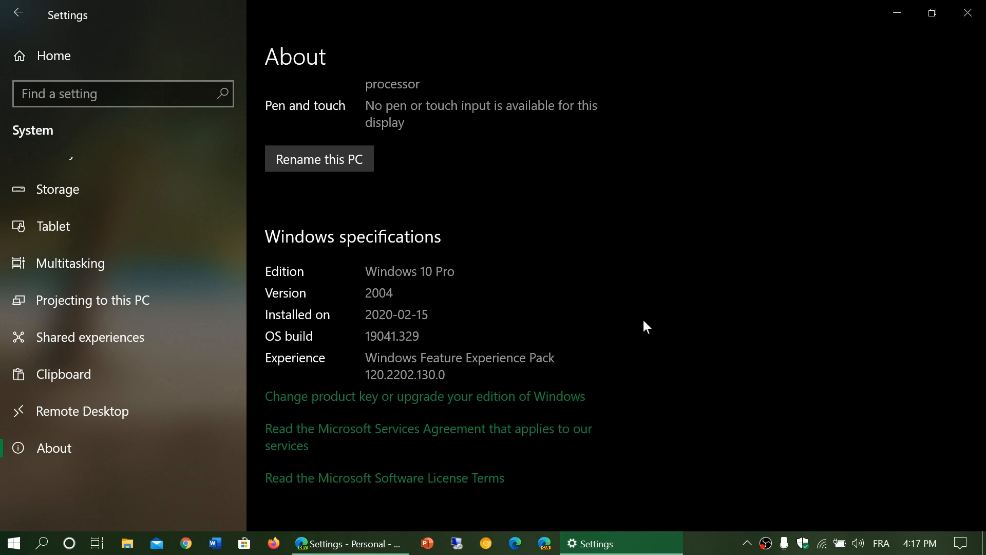
mouse_move(967, 9)
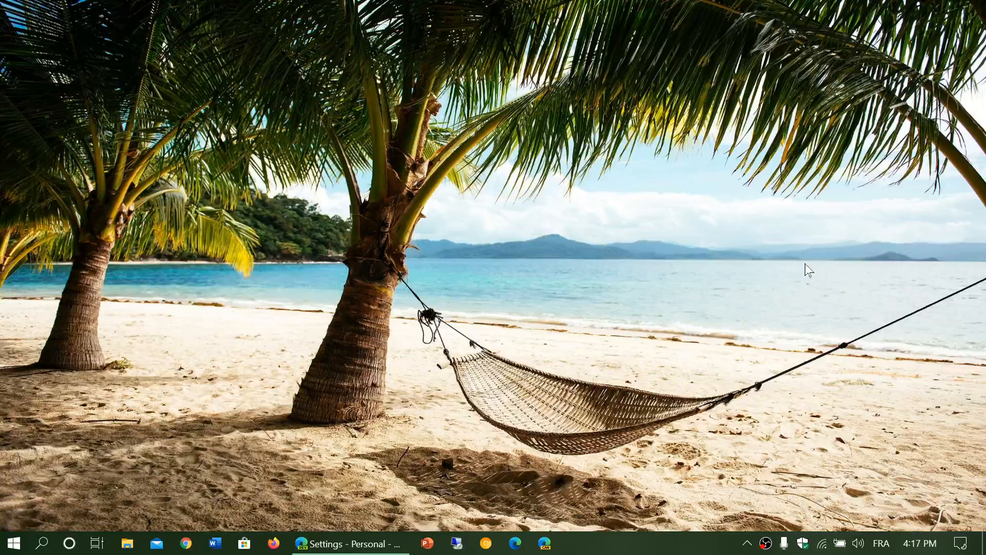
mouse_move(810, 258)
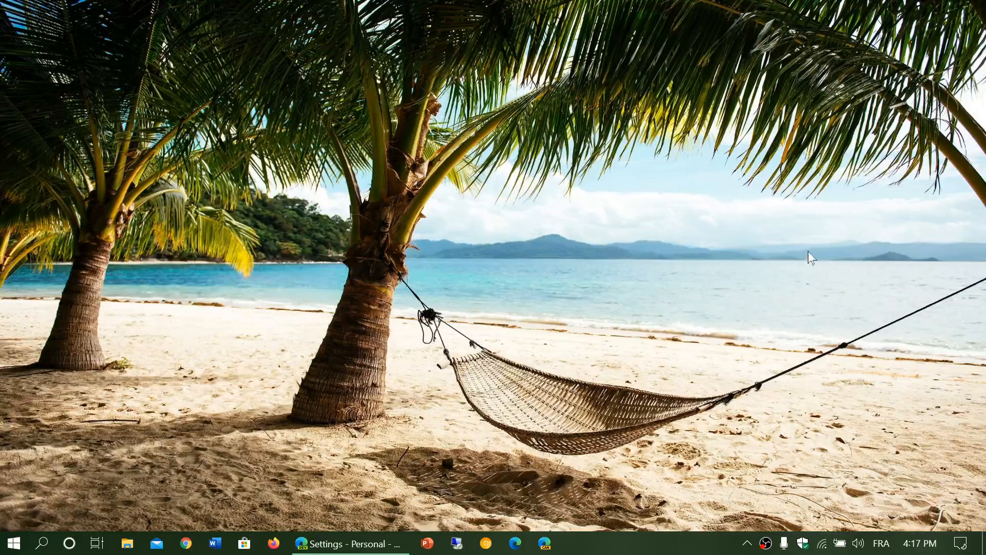